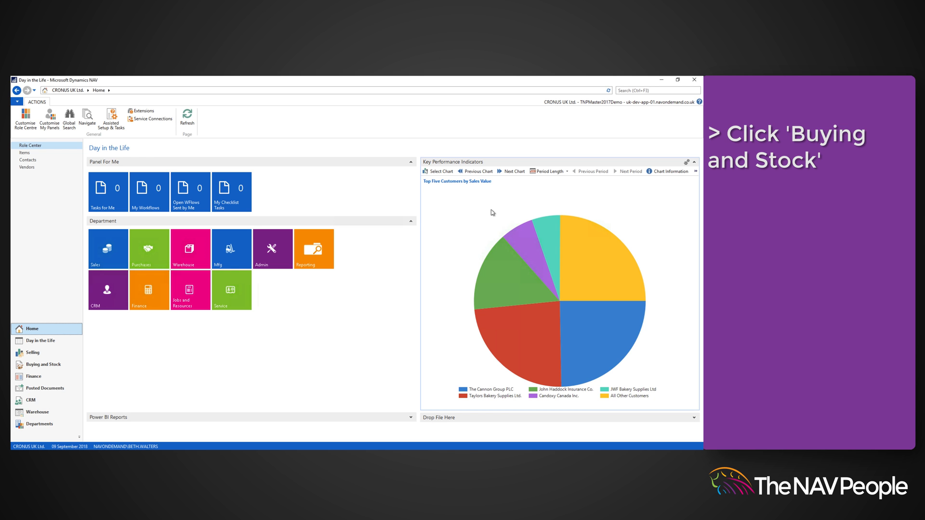
Go to the Buying and Stock area and show the Purchase Invoices list.
{"action": "left_click", "coordinate": [45, 365]}
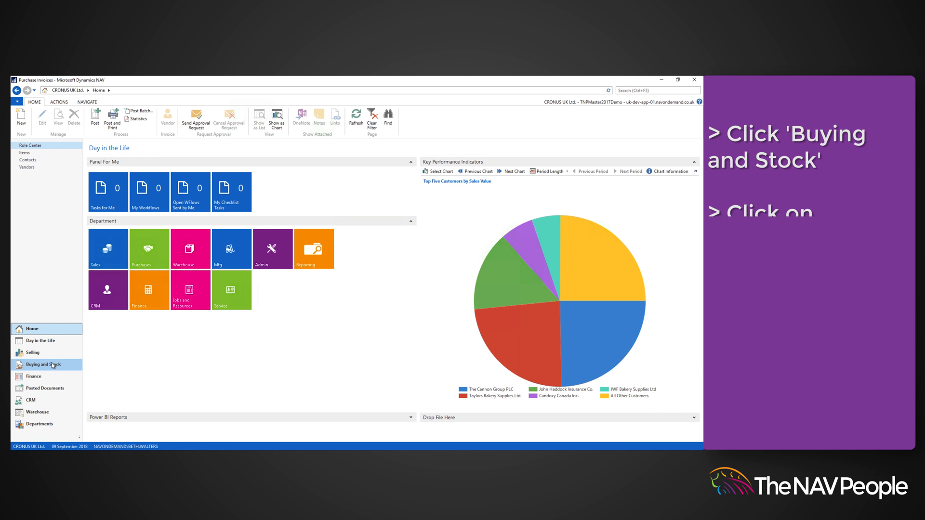
{"action": "left_click", "coordinate": [36, 189]}
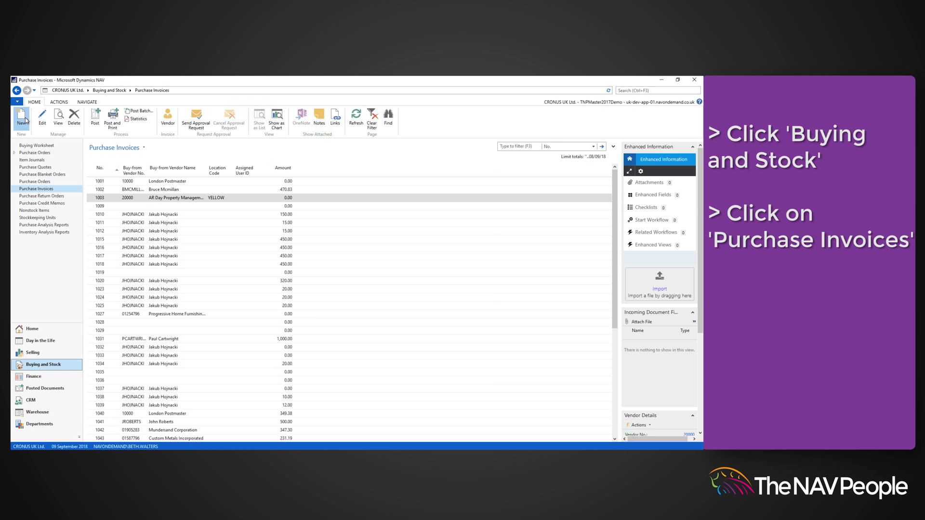
Create new purchase invoice 1065 for Progressive Home Furnishings and bring up Copy Document.
{"action": "left_click", "coordinate": [20, 117]}
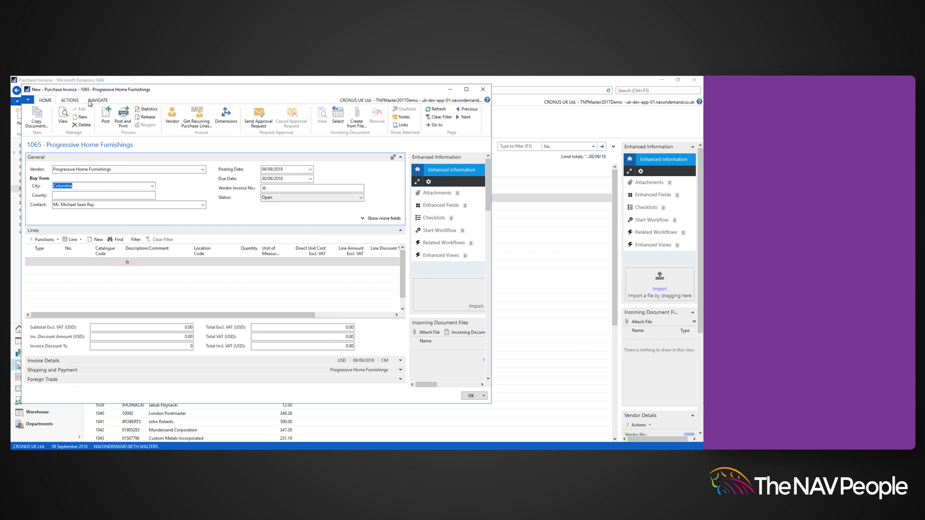
{"action": "left_click", "coordinate": [70, 100]}
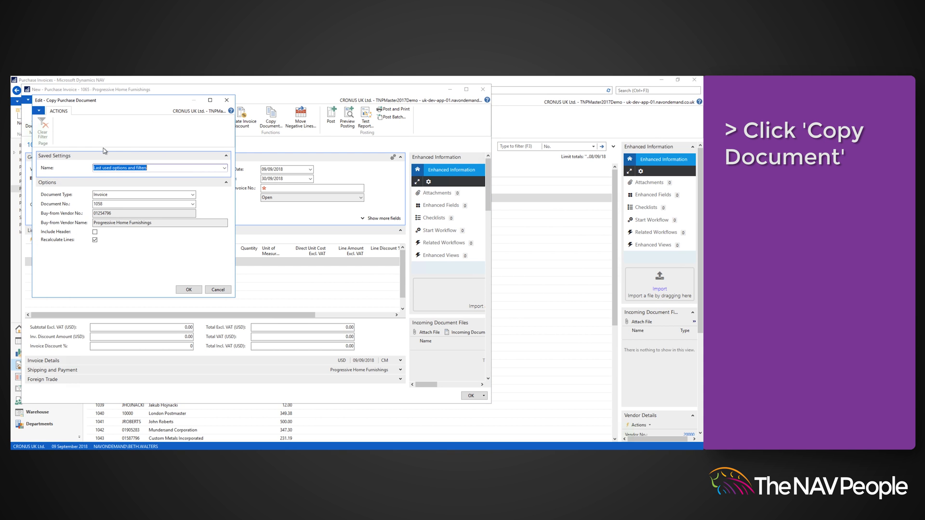
Copy the Progressive Home Furnishings purchase order (3 bicycles, 693.56) into invoice 1065.
{"action": "left_click", "coordinate": [192, 195]}
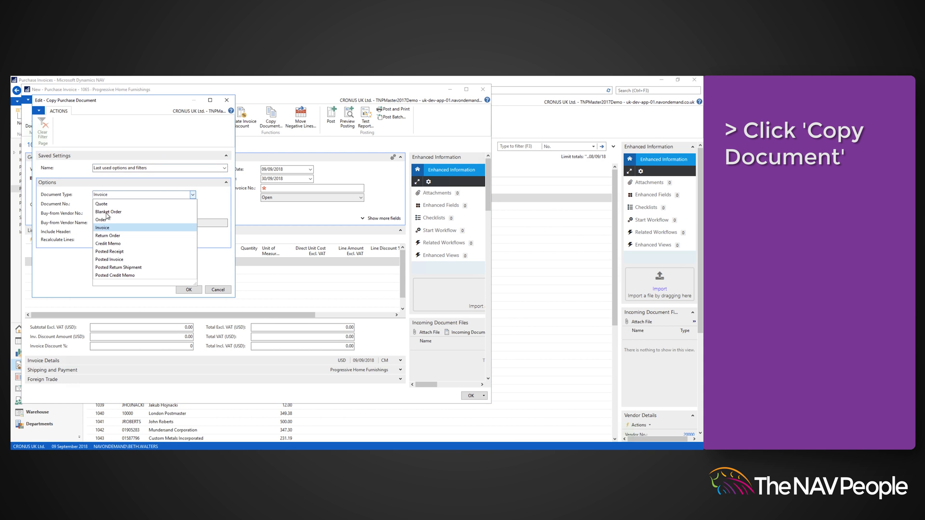
{"action": "left_click", "coordinate": [100, 219]}
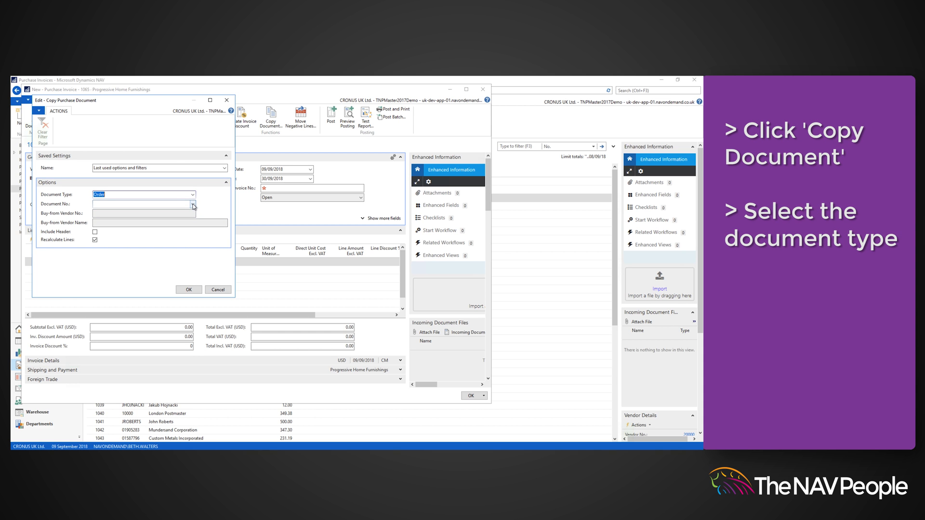
{"action": "left_click", "coordinate": [193, 204]}
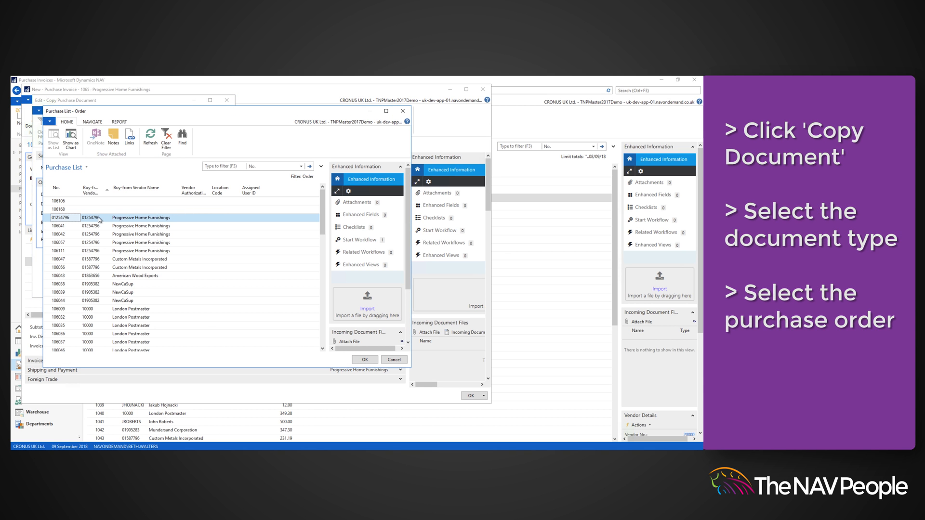
{"action": "left_click", "coordinate": [364, 359]}
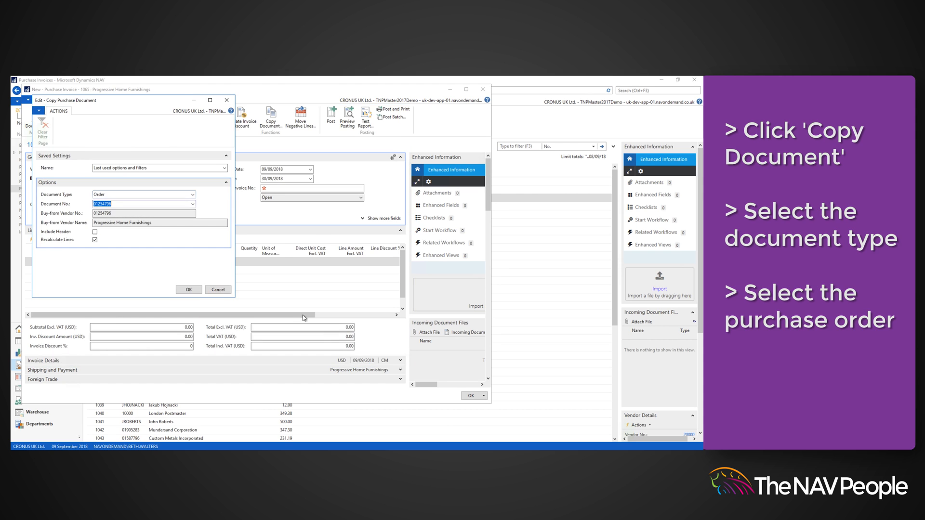
{"action": "left_click", "coordinate": [188, 290]}
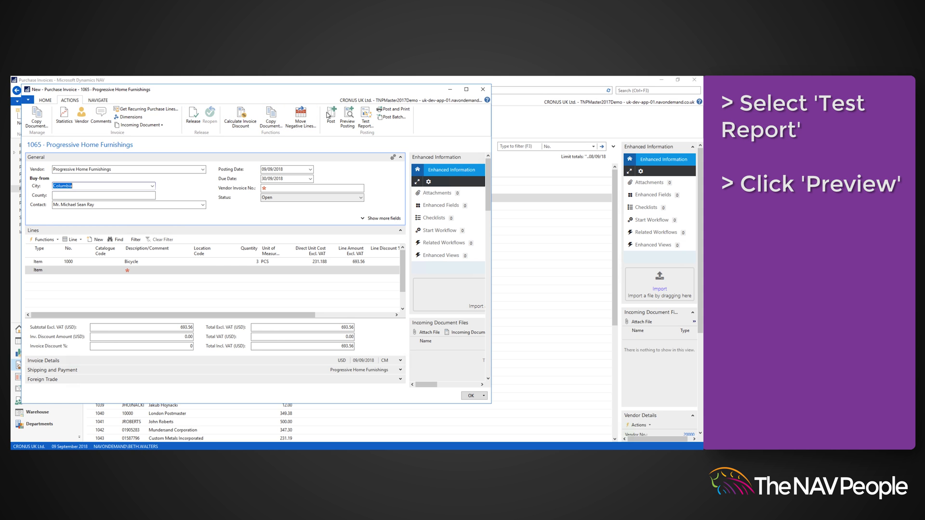
{"action": "left_click", "coordinate": [366, 115]}
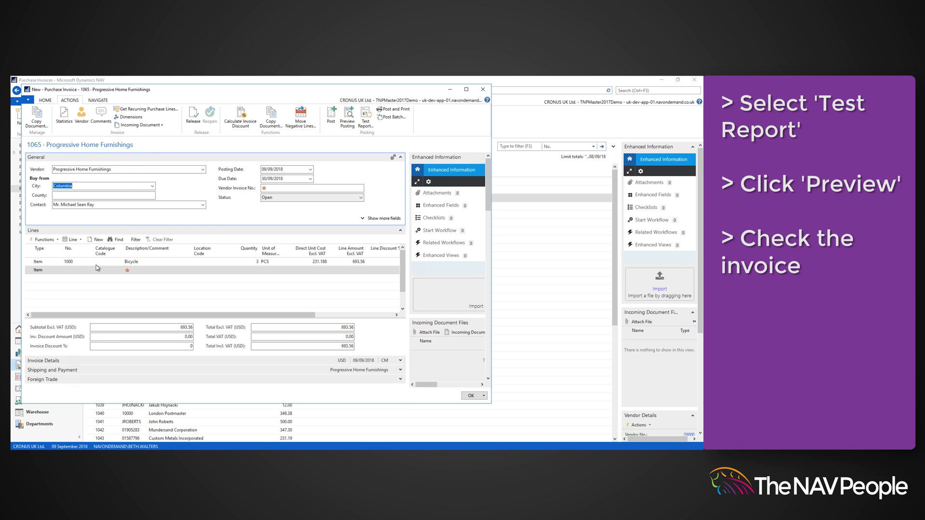
{"action": "left_click", "coordinate": [366, 117]}
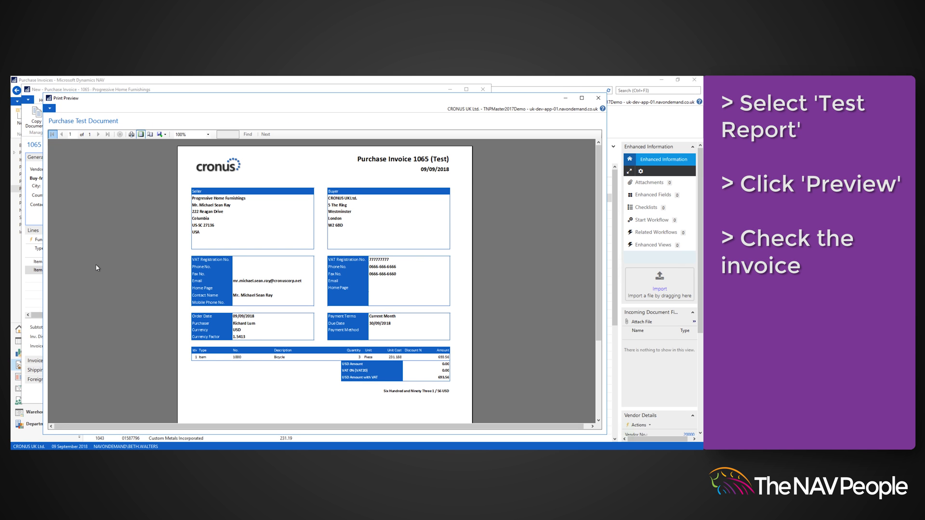
{"action": "mouse_move", "coordinate": [528, 157]}
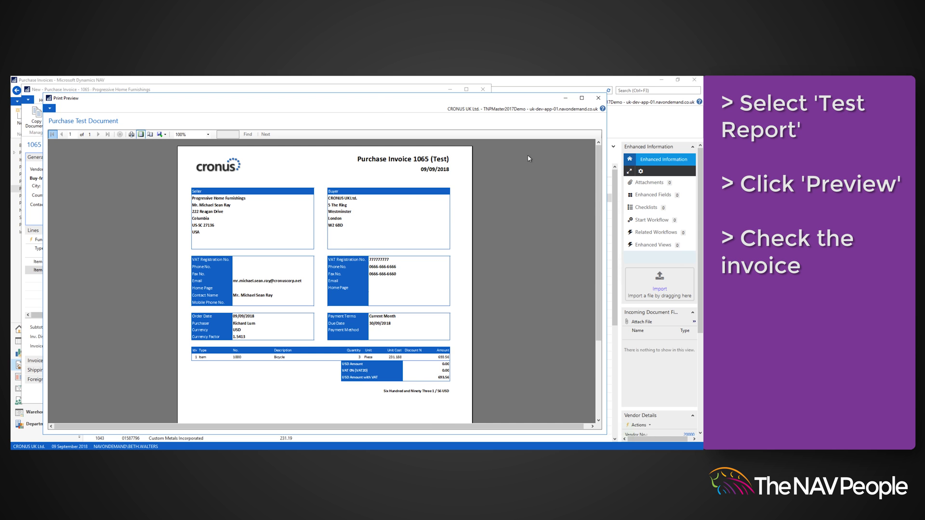
{"action": "left_click", "coordinate": [597, 98]}
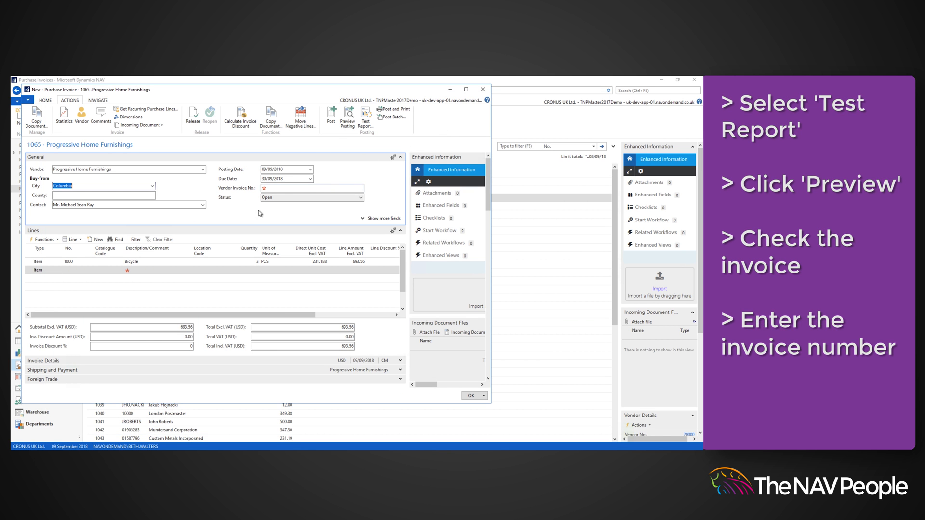
Enter vendor invoice number 144632, post invoice 1065 and open the posted invoice.
{"action": "type", "text": "144432"}
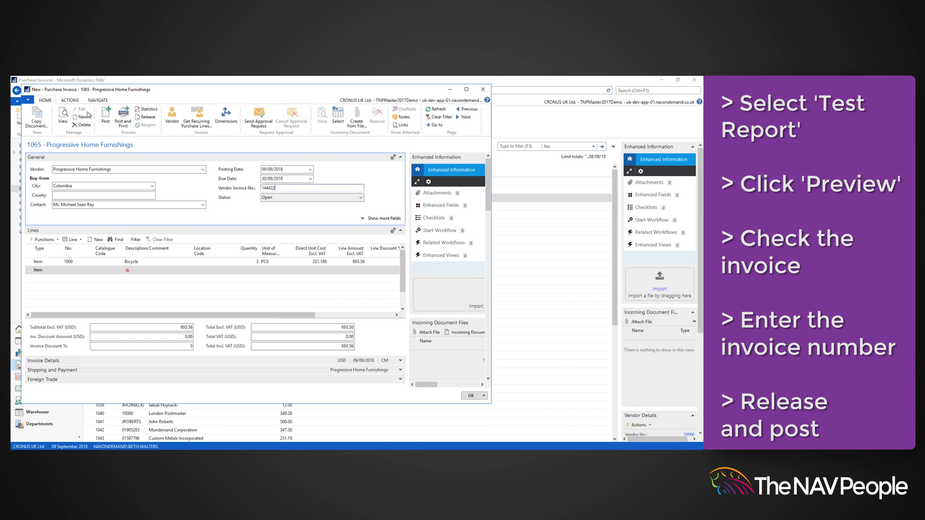
{"action": "left_click", "coordinate": [105, 115]}
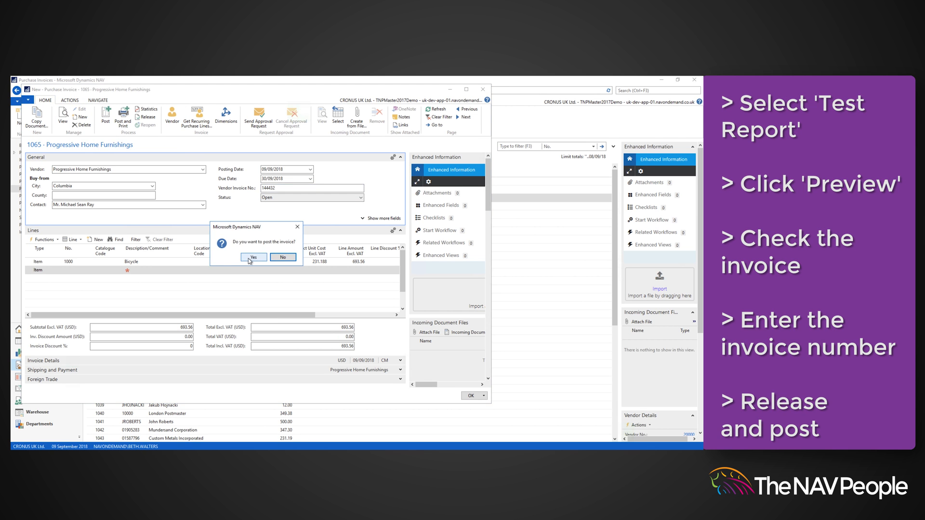
{"action": "left_click", "coordinate": [253, 256]}
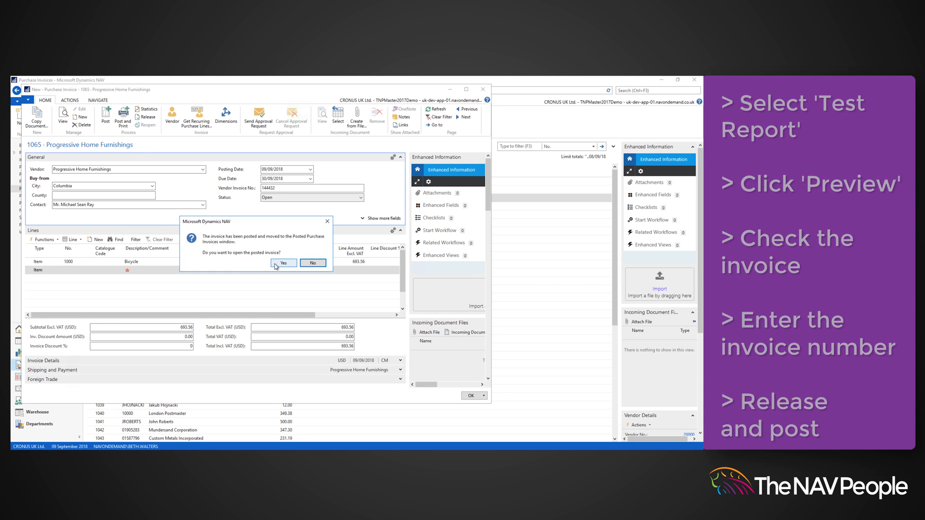
{"action": "left_click", "coordinate": [283, 262]}
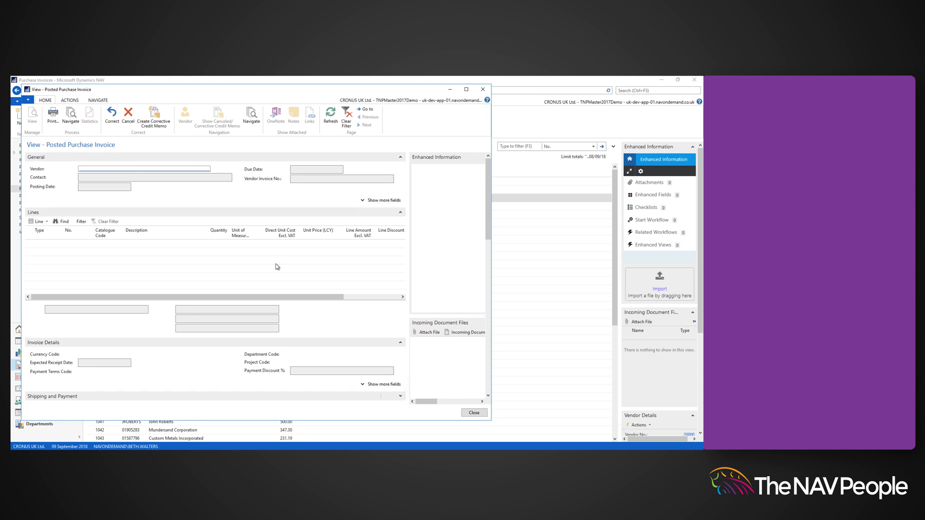